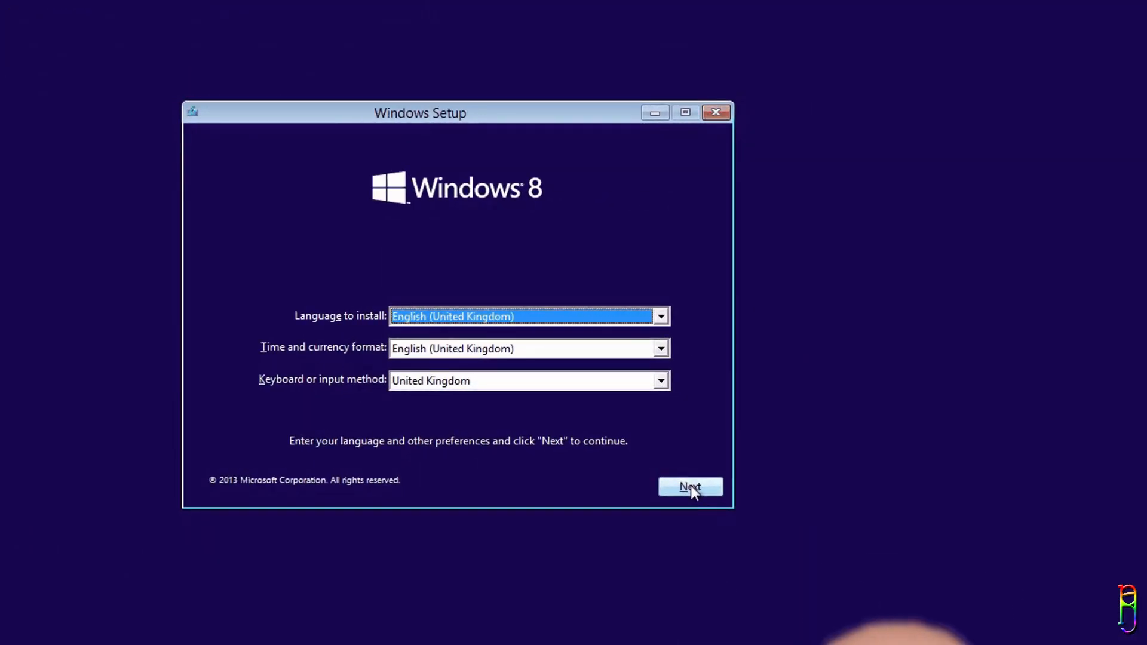
- Dismiss the Windows Setup and key-lookup previews to reach the bare Windows 11 desktop
click(689, 486)
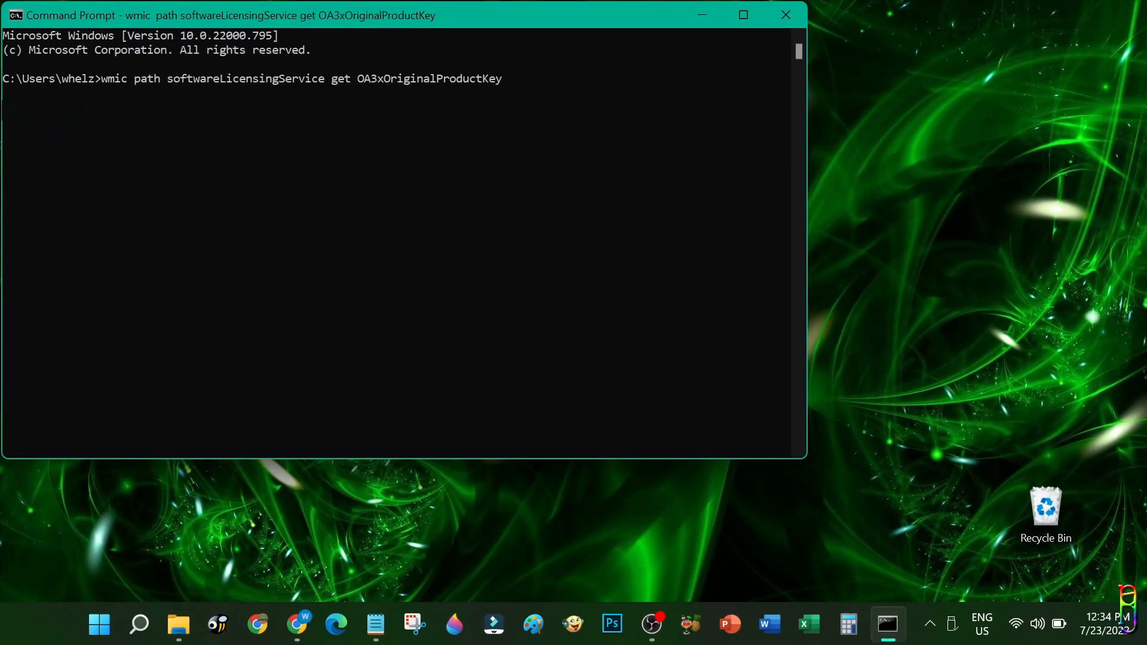
key(enter)
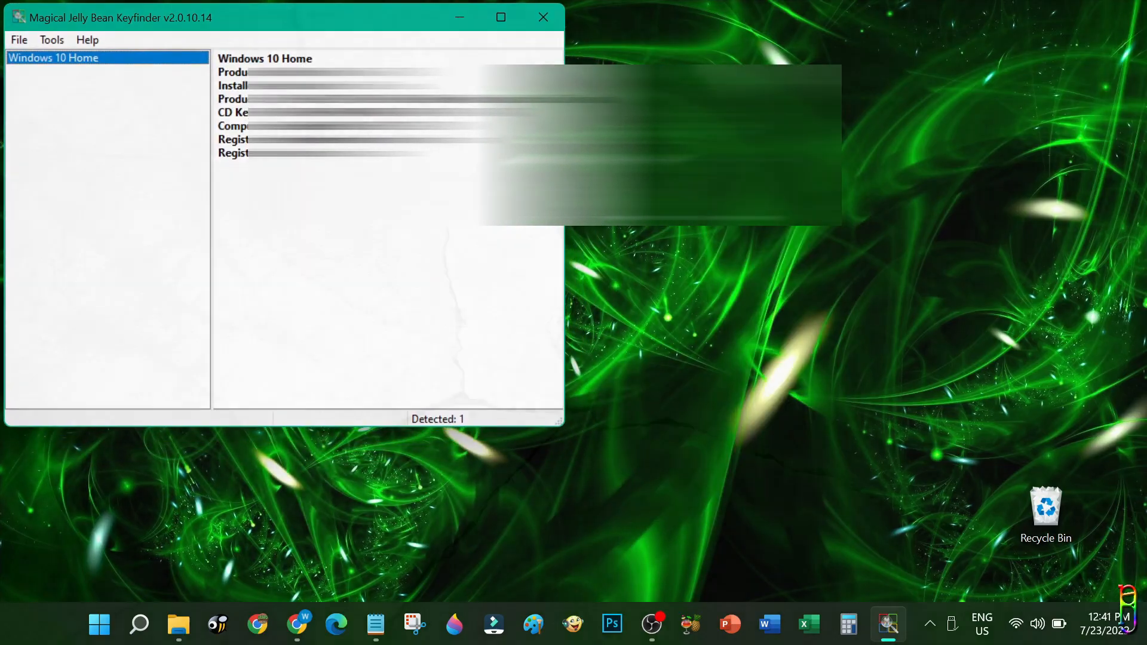
click(542, 17)
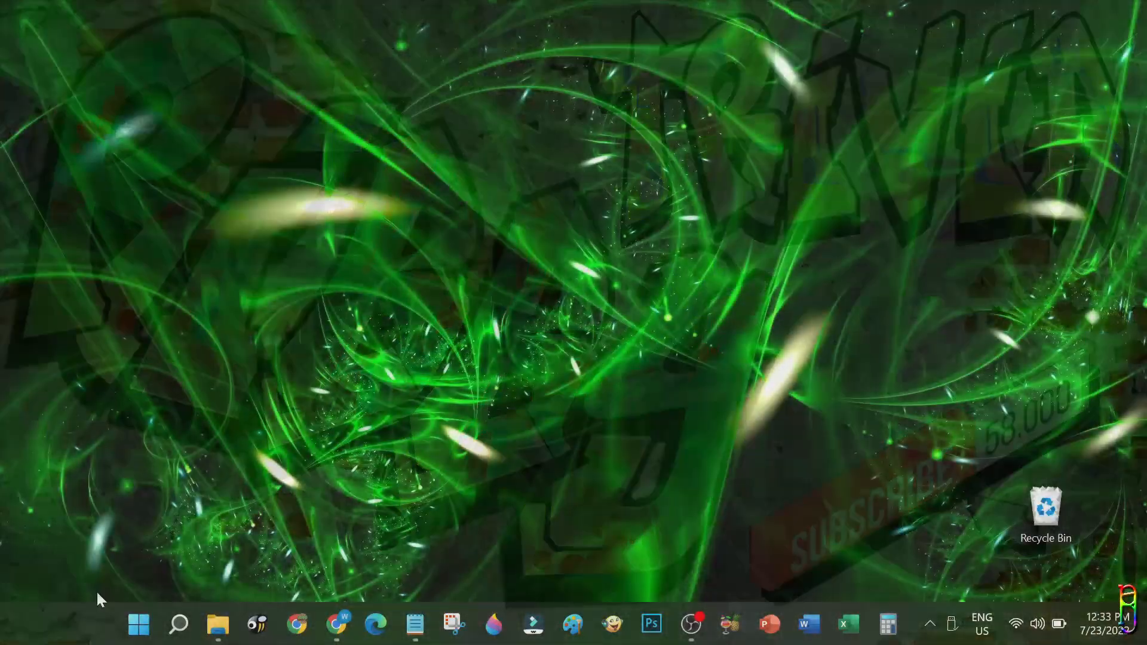
- Launch Command Prompt and run 'wmic path softwareLicensingService get OA3xOriginalProductKey'
click(139, 623)
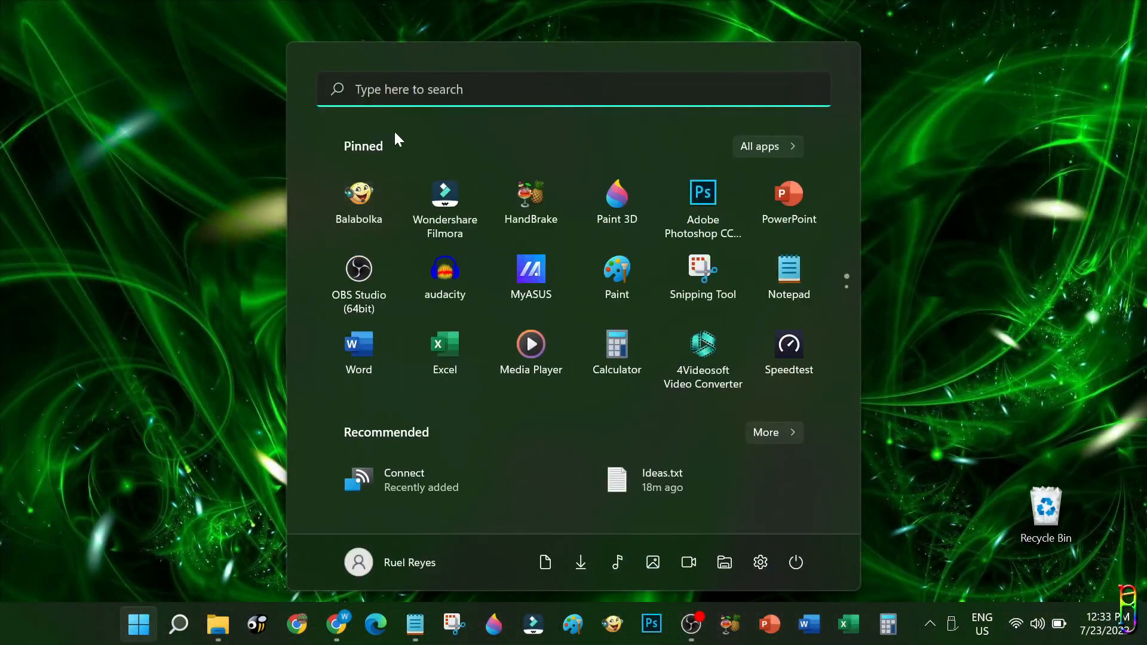
text(cmd)
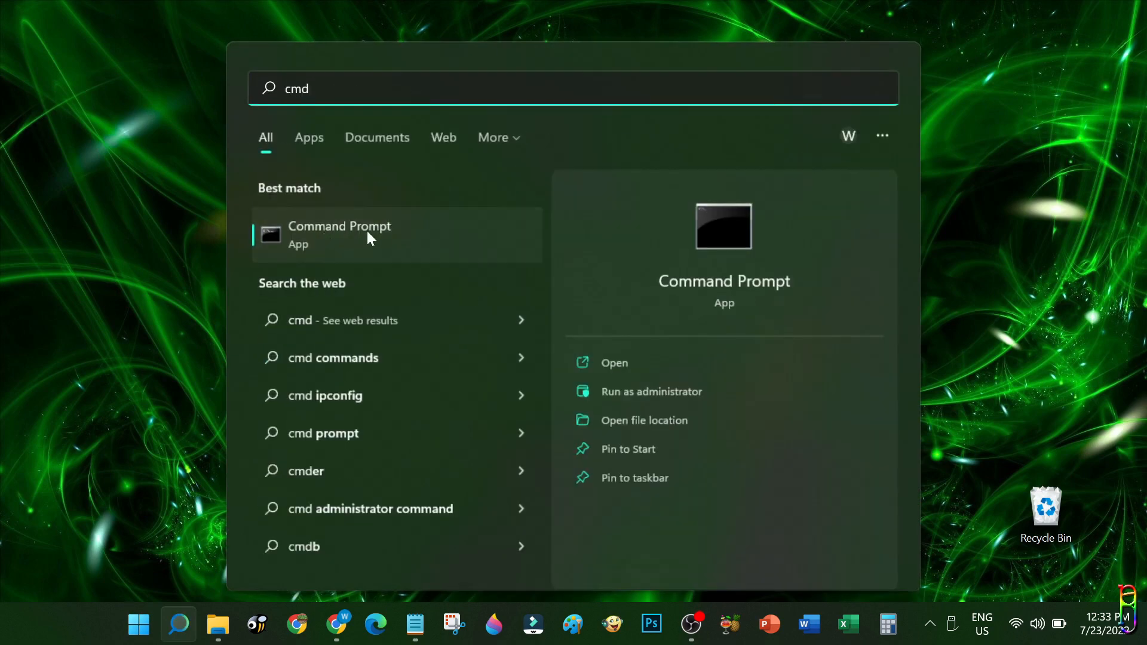
click(338, 234)
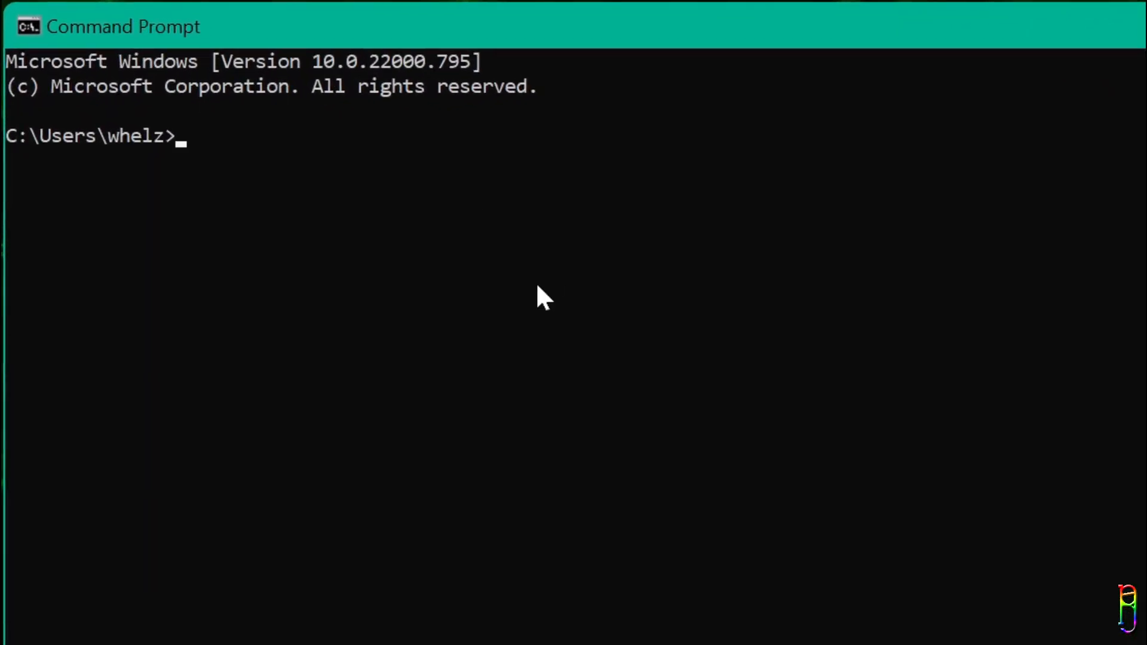
mouse_move(435, 25)
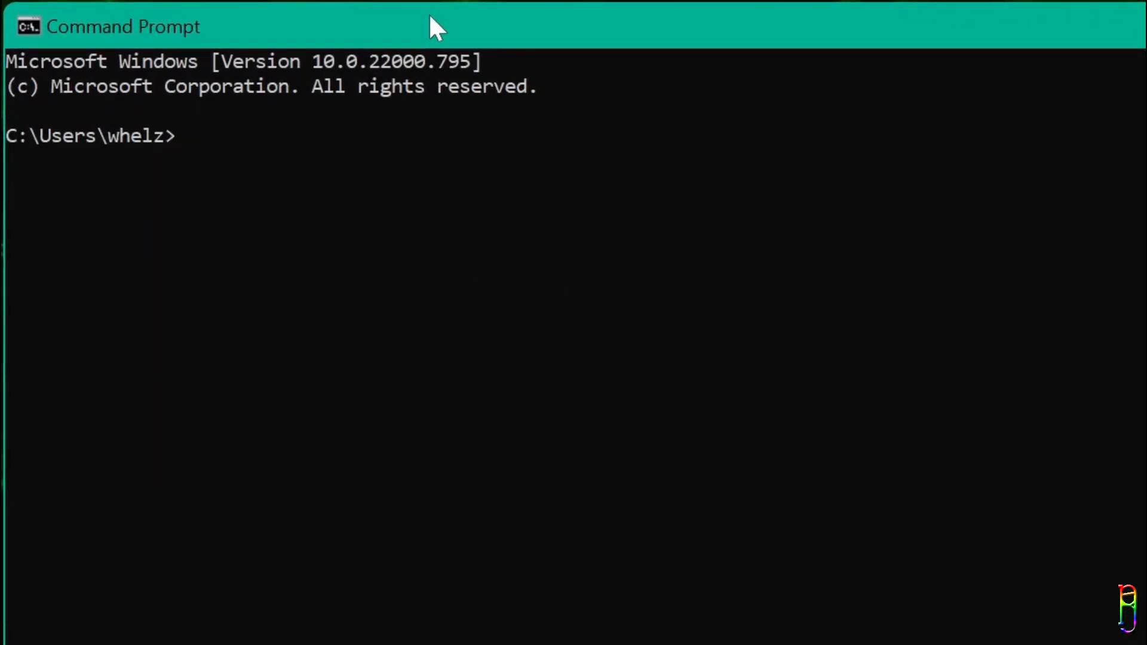
text(wmic path softwareLicensingService get OA3xOriginalProductKey)
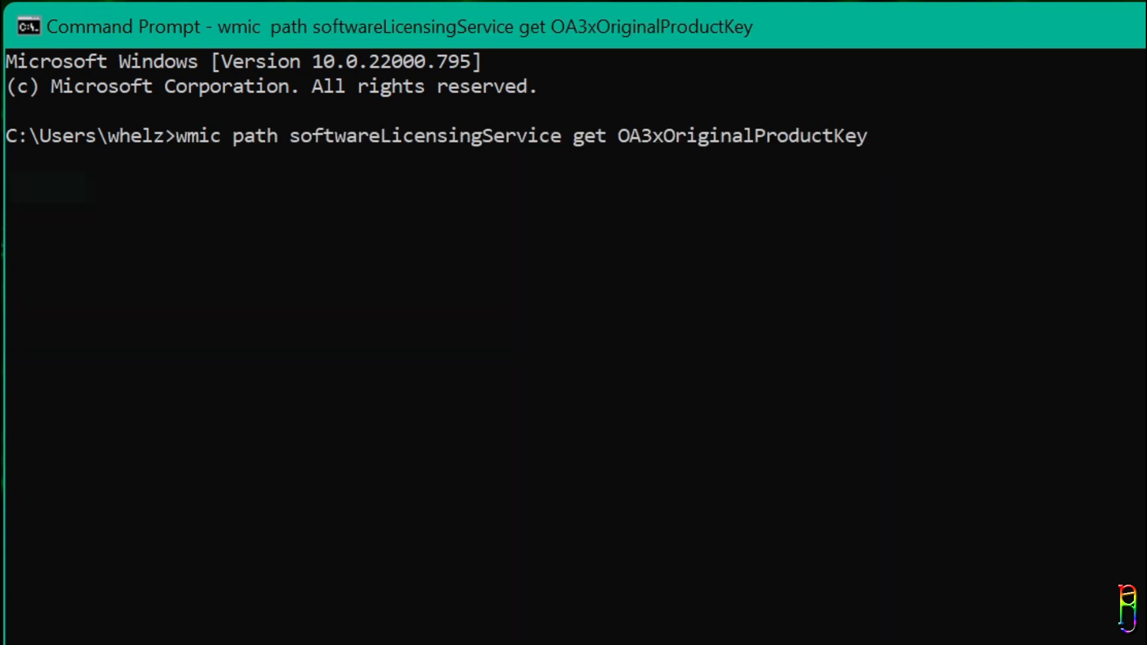
key(enter)
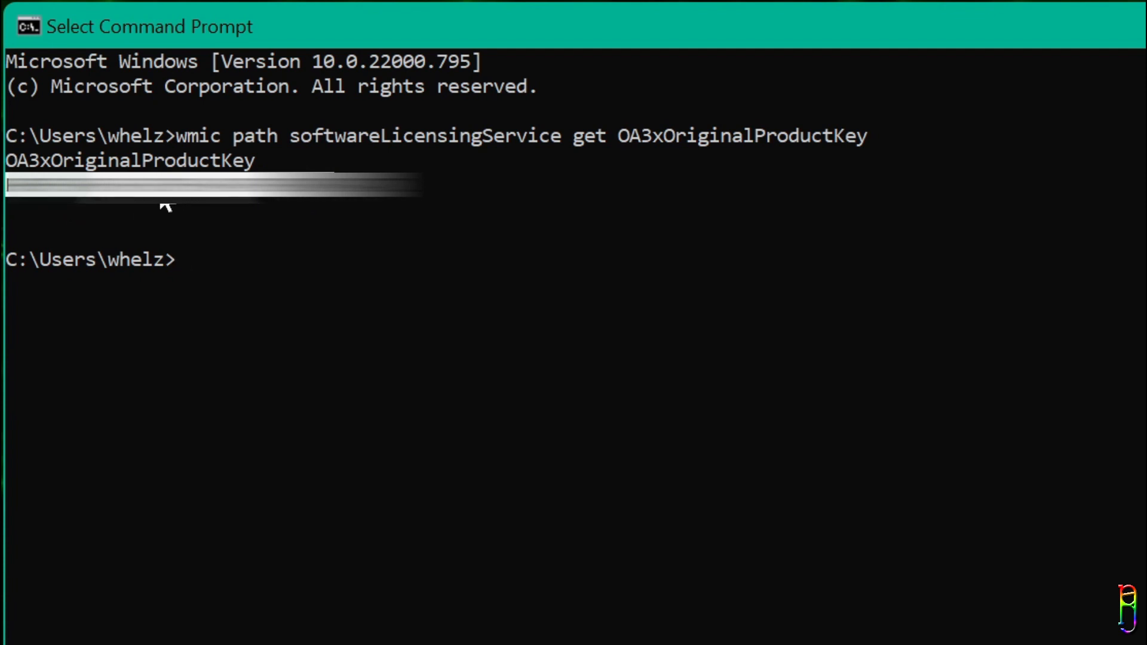
mouse_move(457, 267)
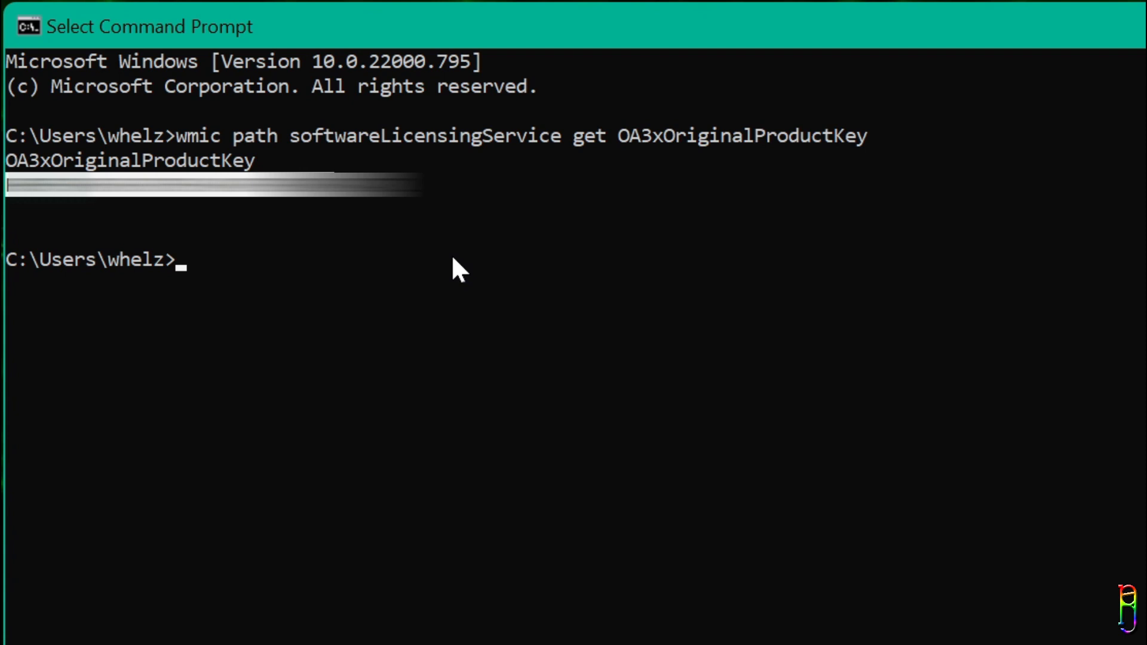
mouse_move(731, 358)
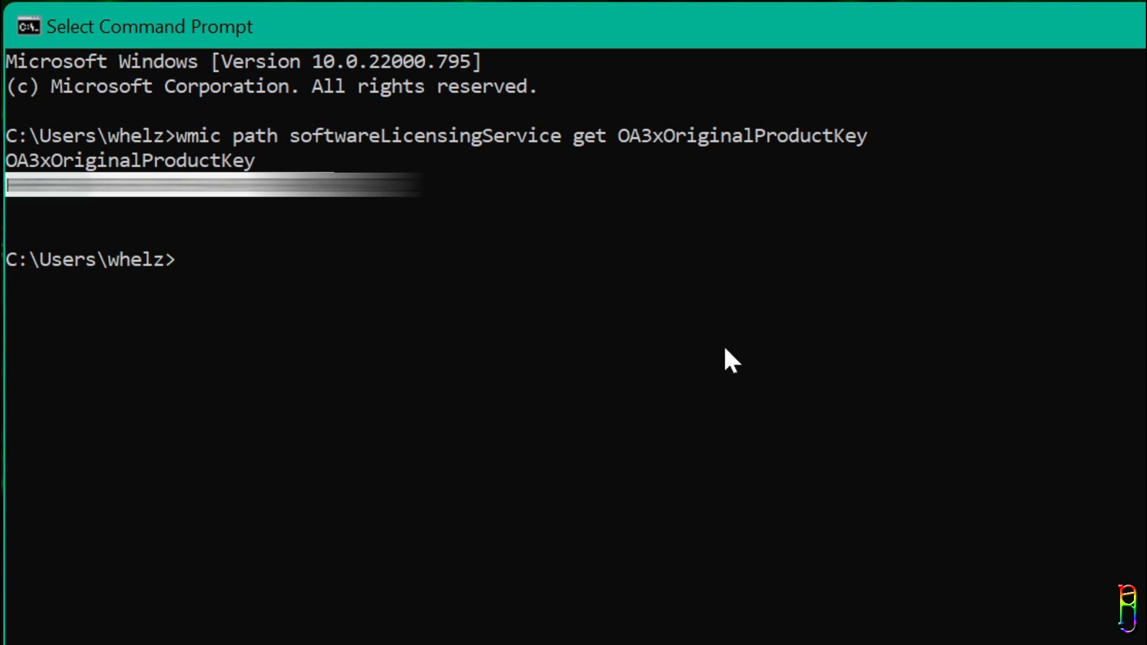
mouse_move(972, 263)
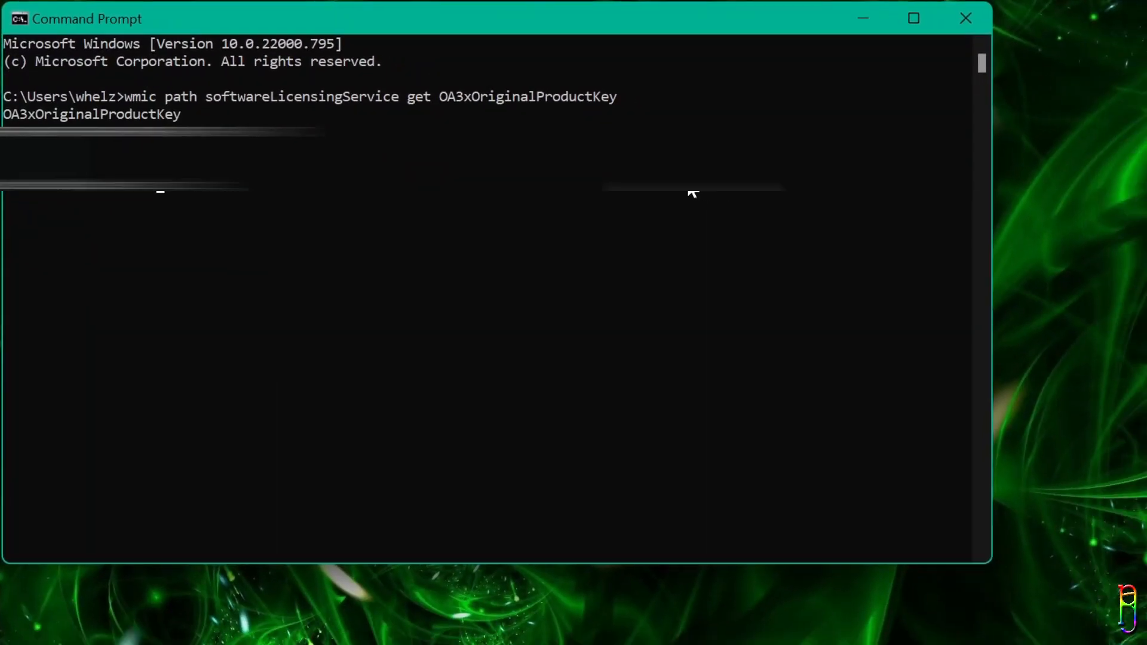
- Launch Registry Editor via search, accept UAC, and expand the SOFTWARE key
click(138, 623)
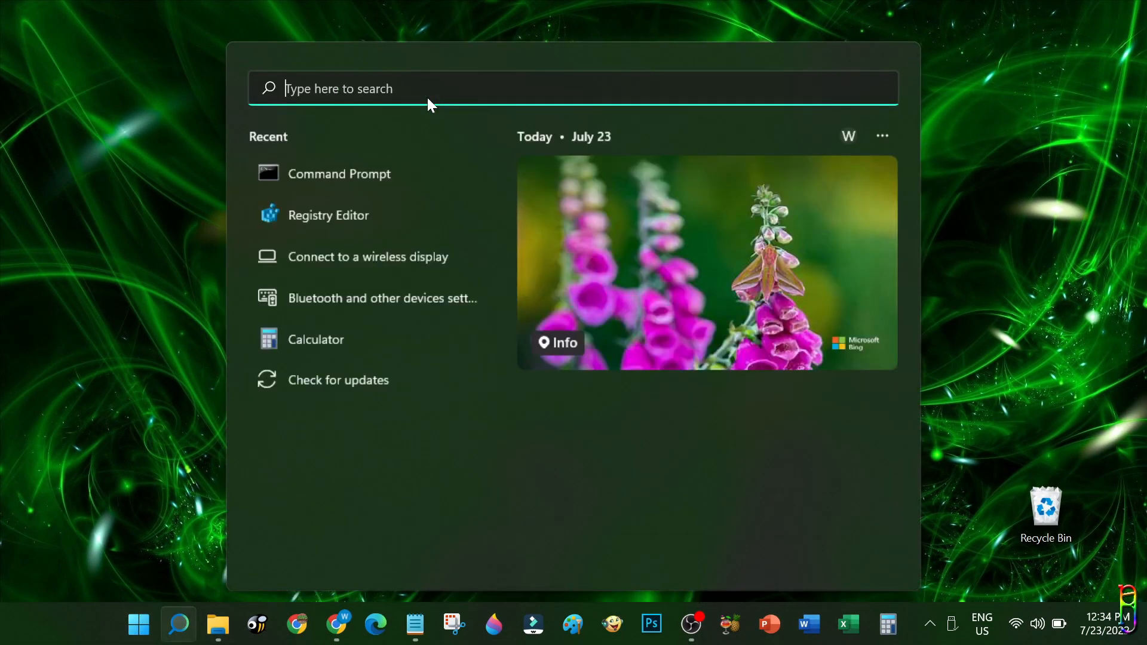
text(regist)
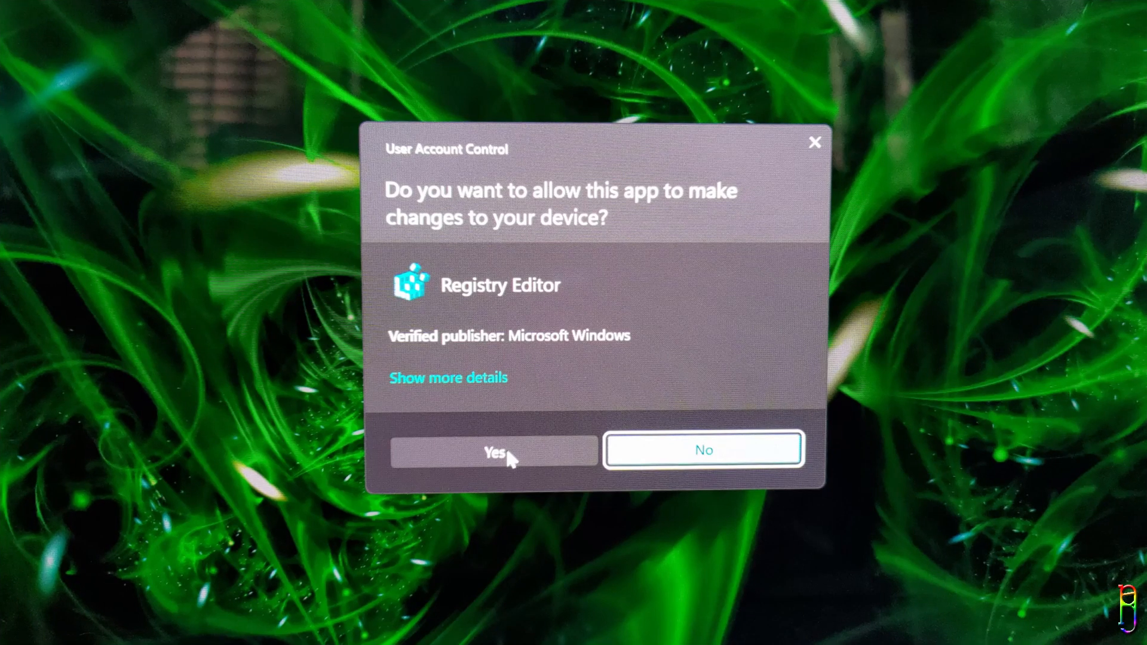
click(493, 449)
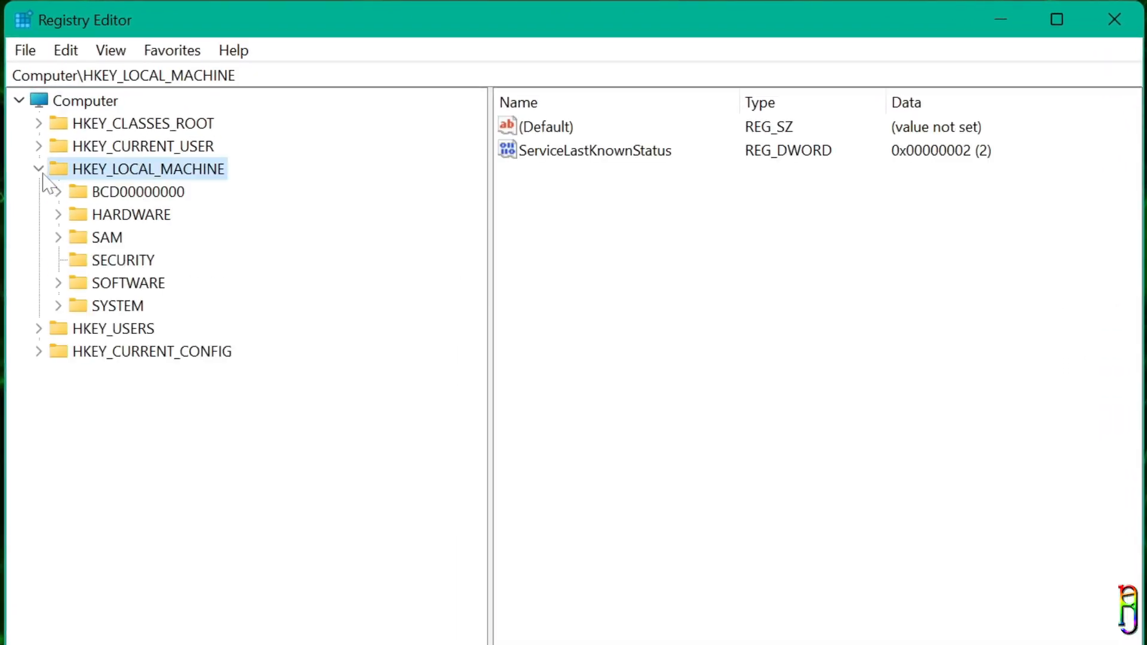
click(128, 282)
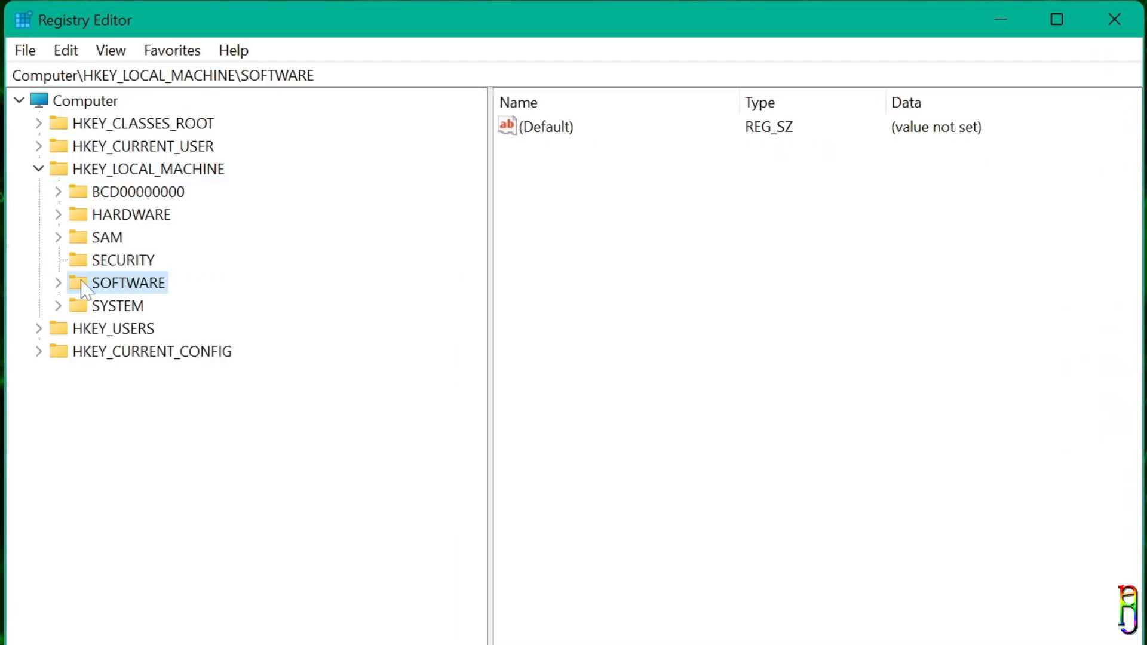
- Navigate to SoftwareProtectionPlatform and view the BackupProductKeyDefault value's data
scroll(down, 3)
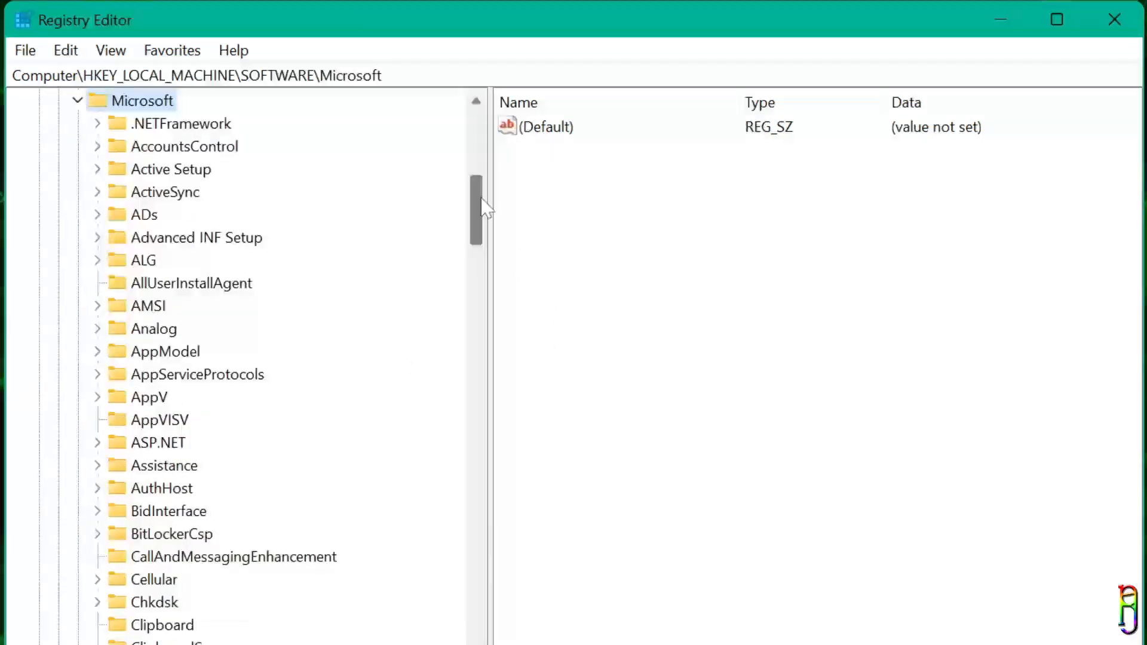
scroll(down, 3)
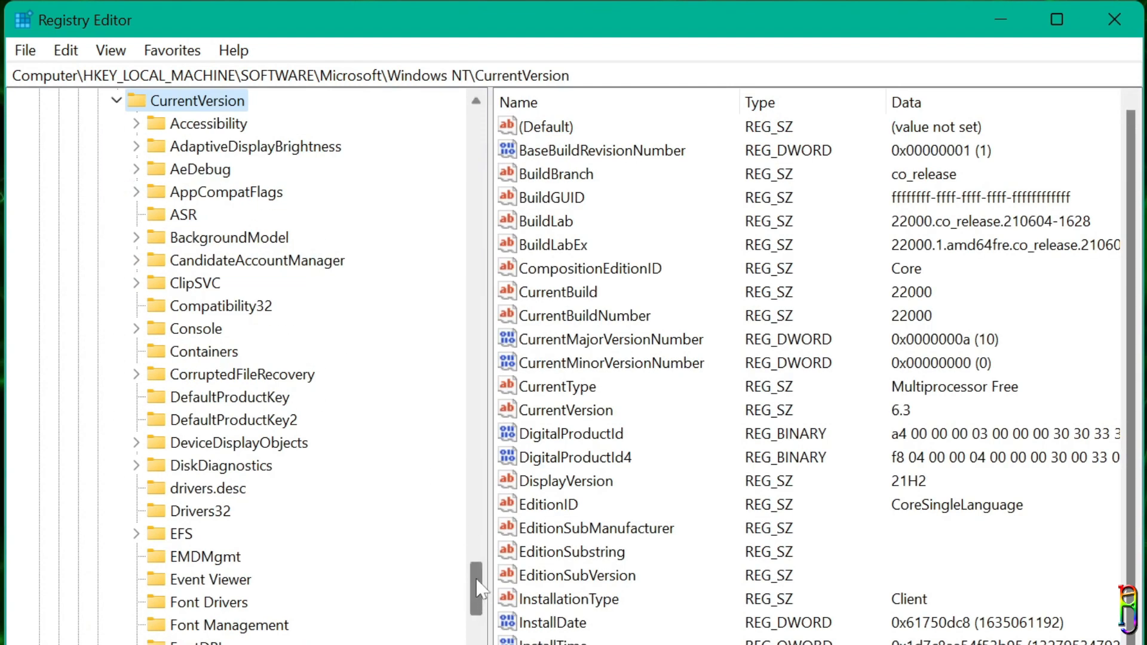
scroll(down, 3)
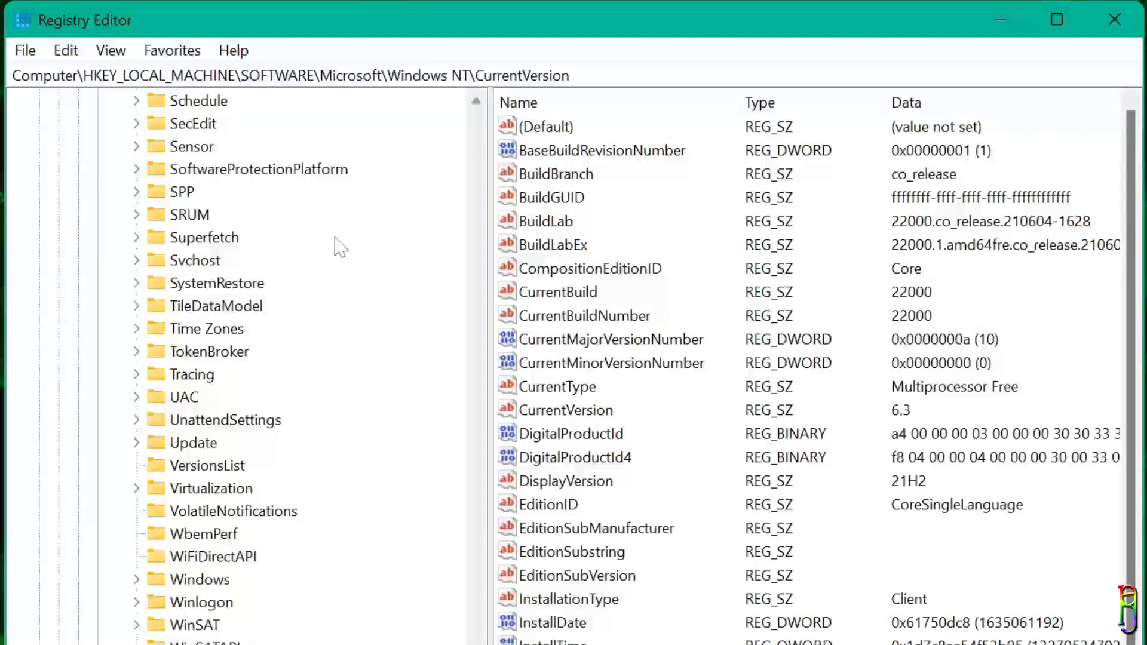
click(258, 169)
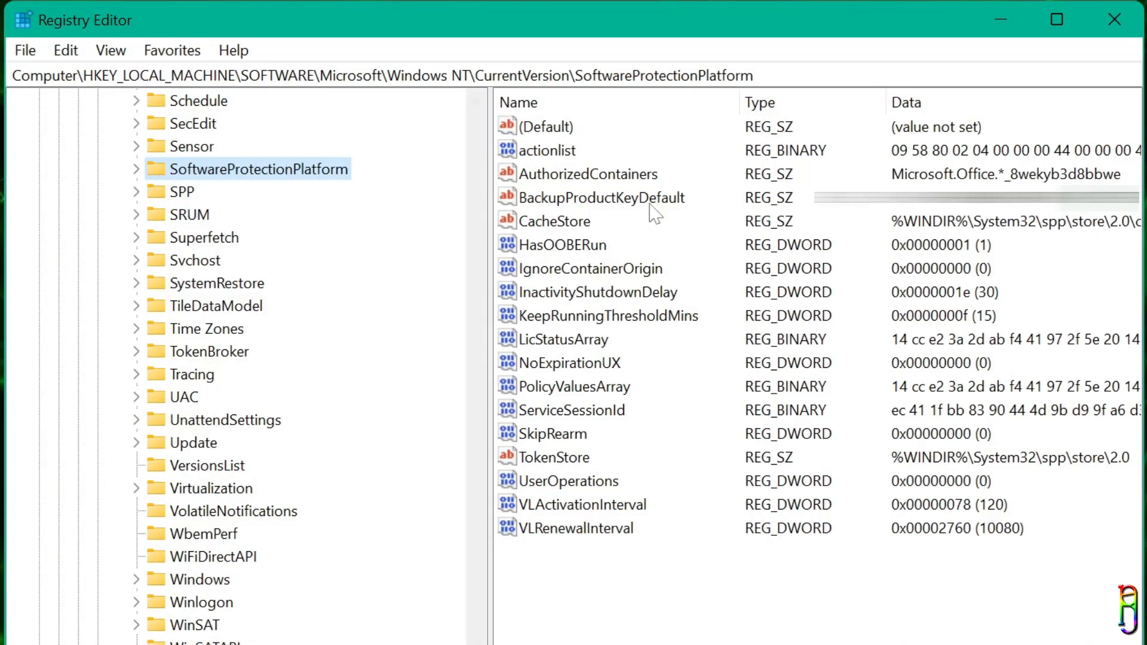
click(600, 197)
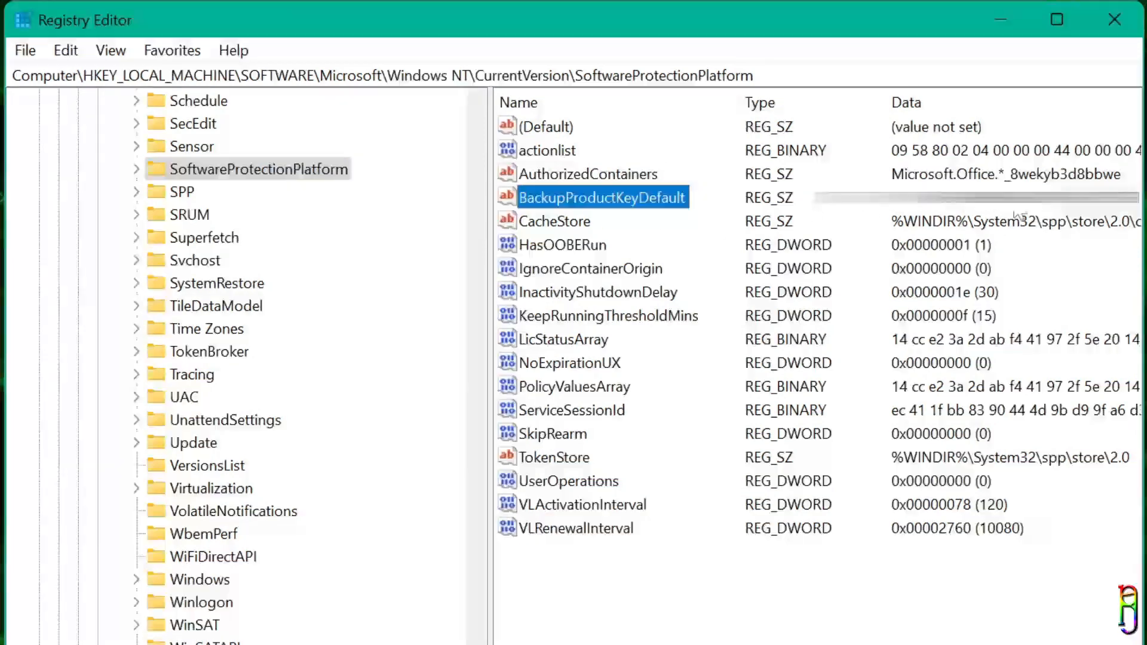
double_click(603, 197)
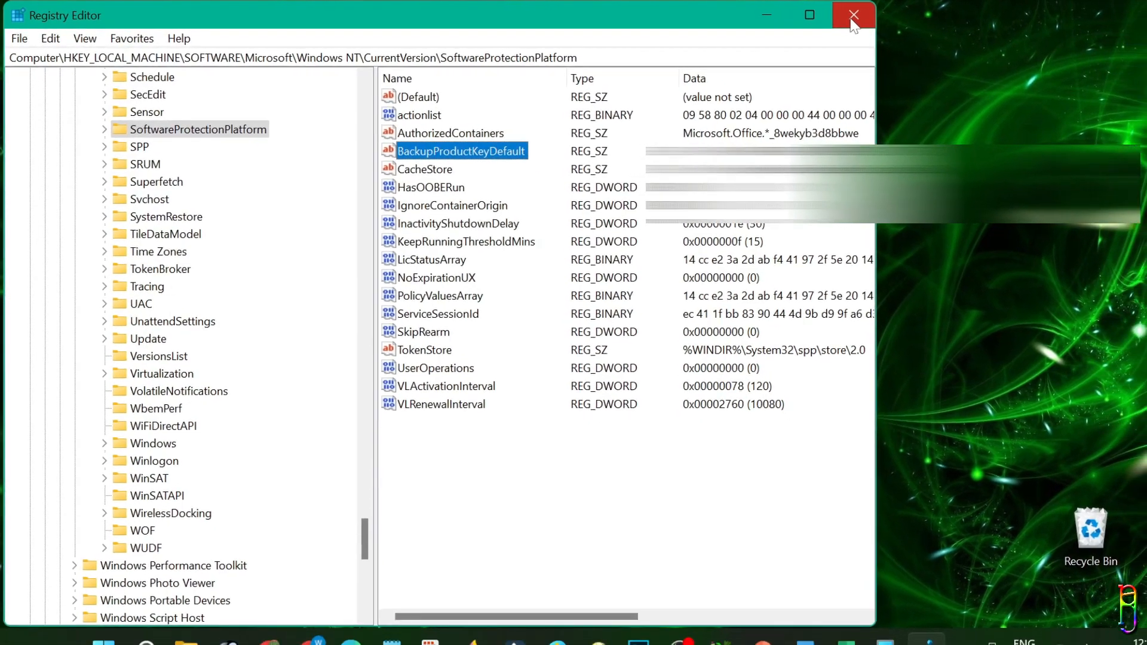
- Search Google in Chrome for 'magical jelly bean keyfinder' and reach the KeyFinder page
click(851, 14)
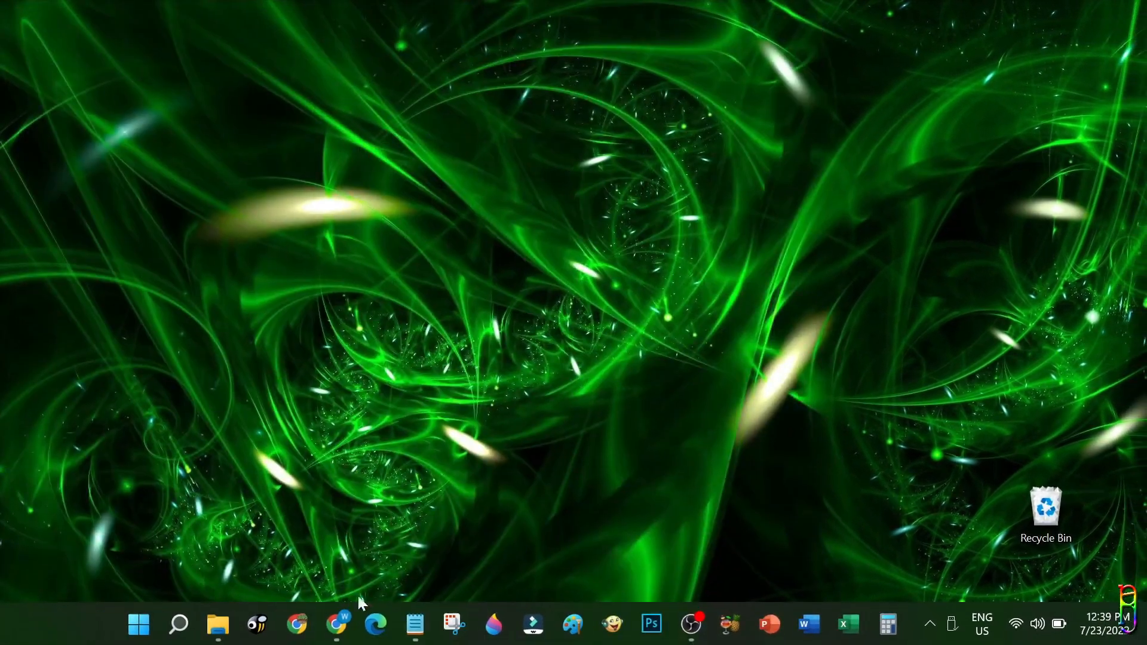
click(336, 624)
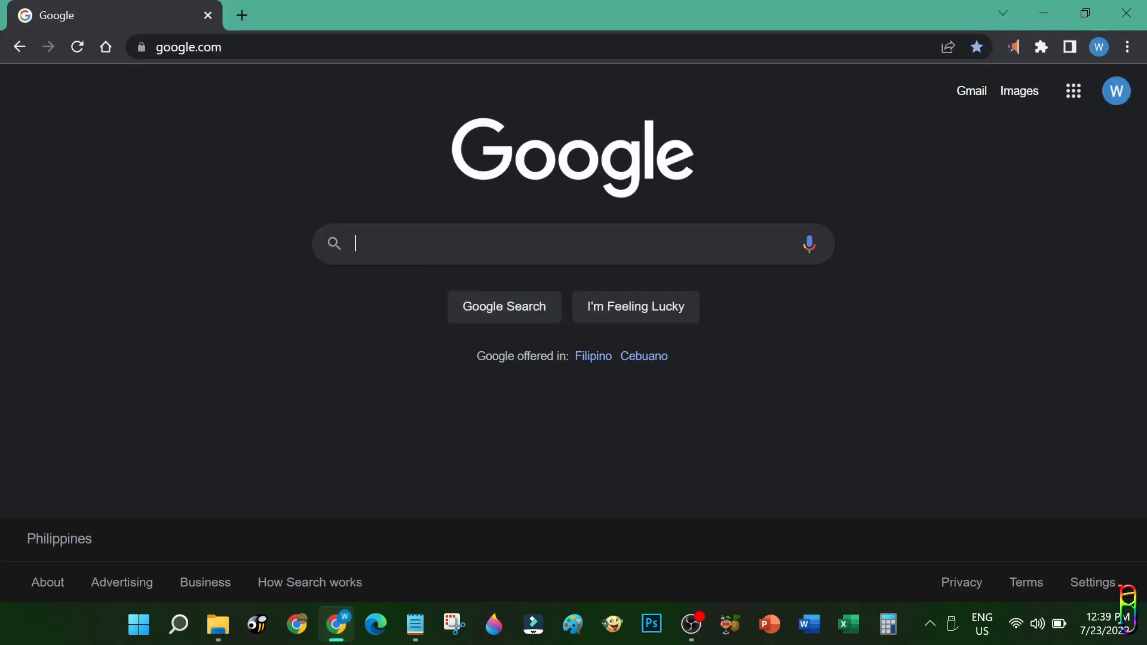
text(magical)
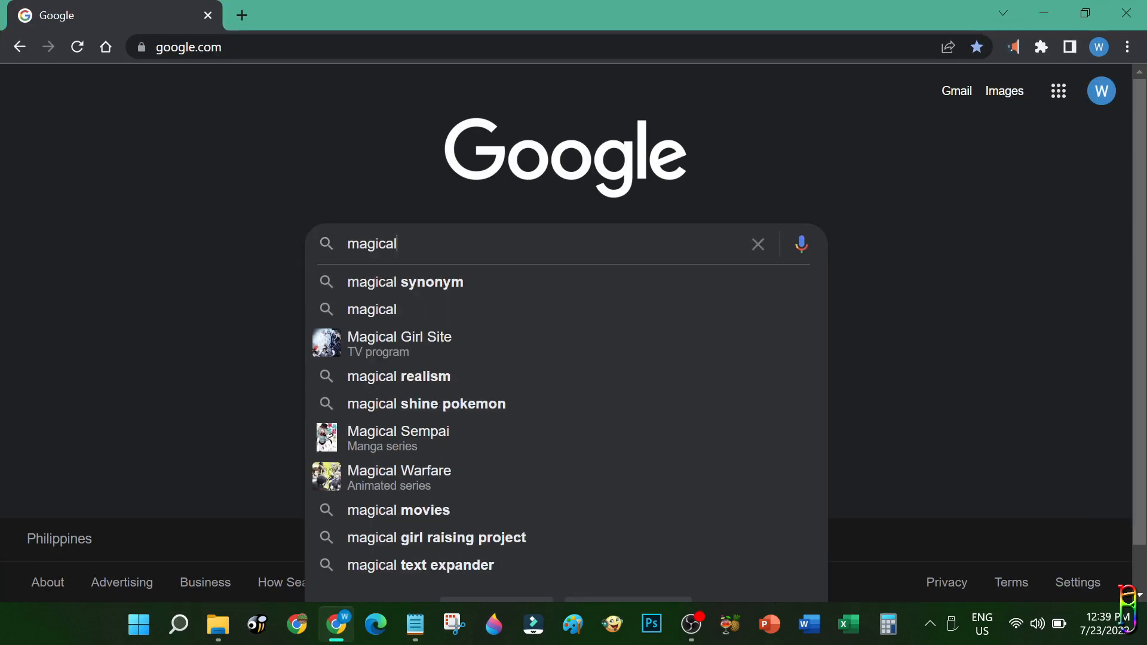
text(jelly bean)
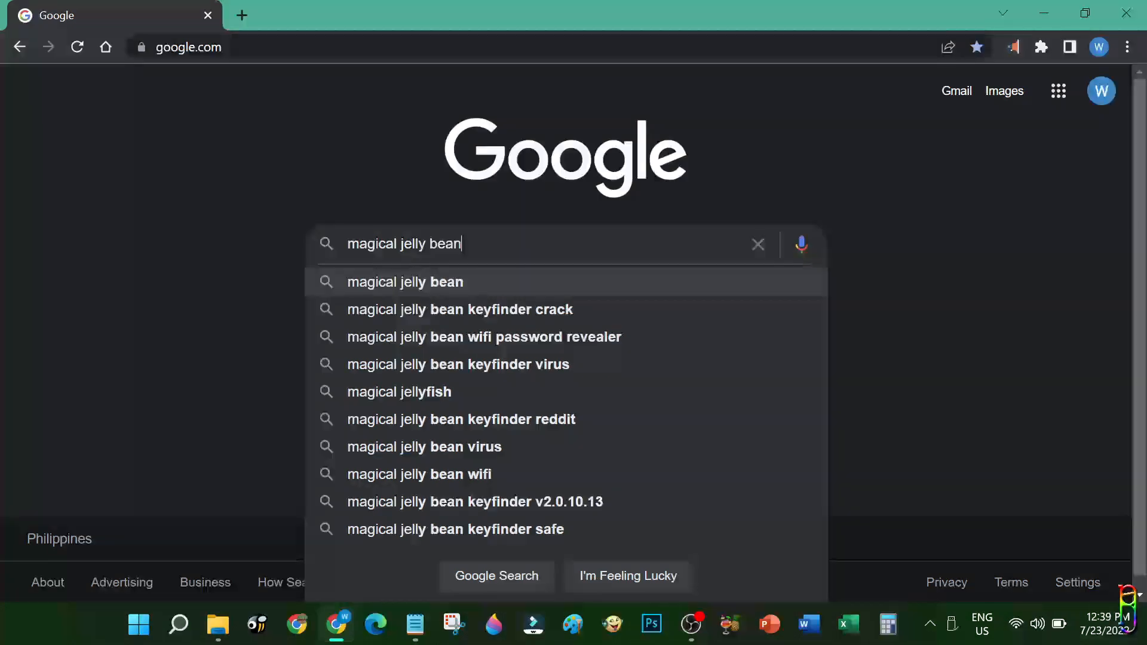
text(keyfinder)
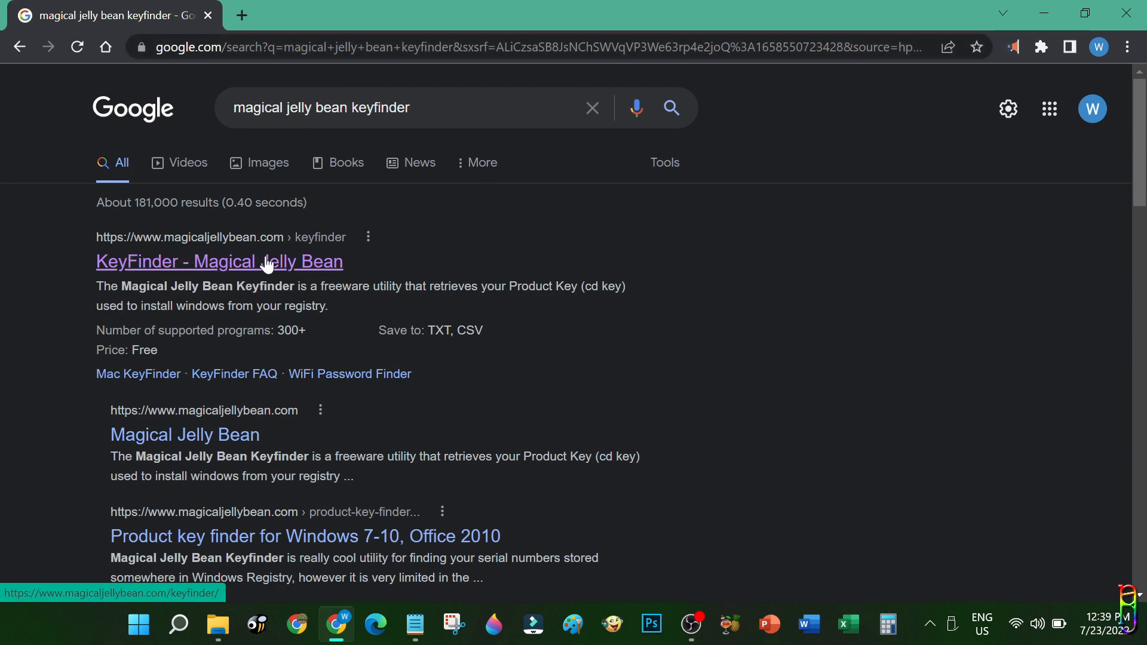
click(219, 262)
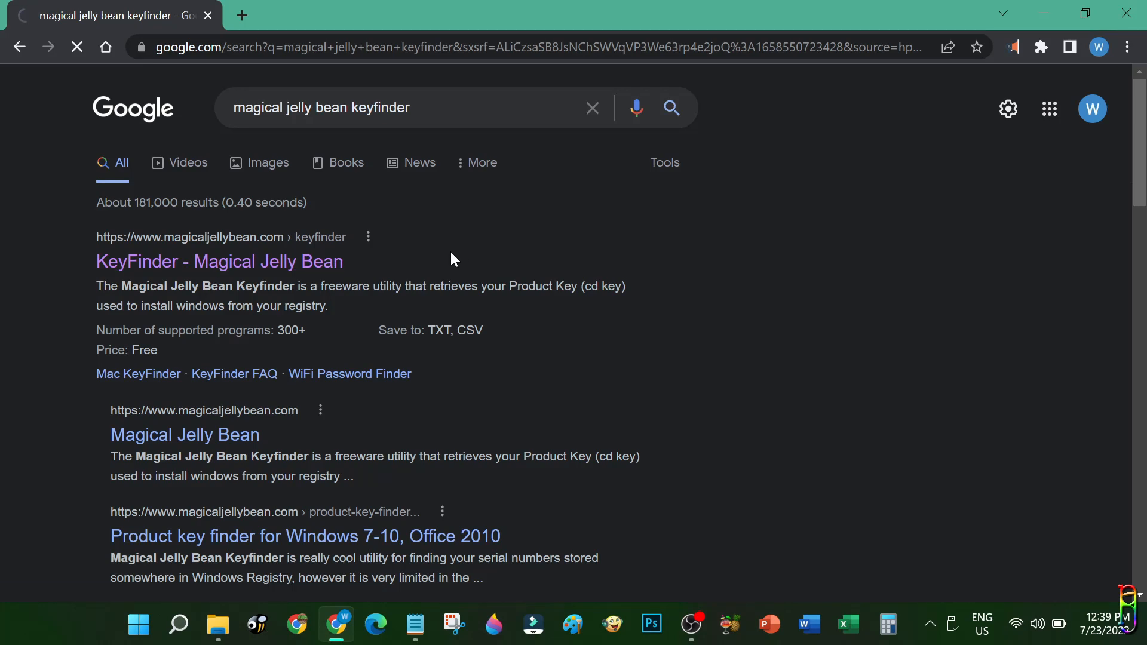
click(219, 262)
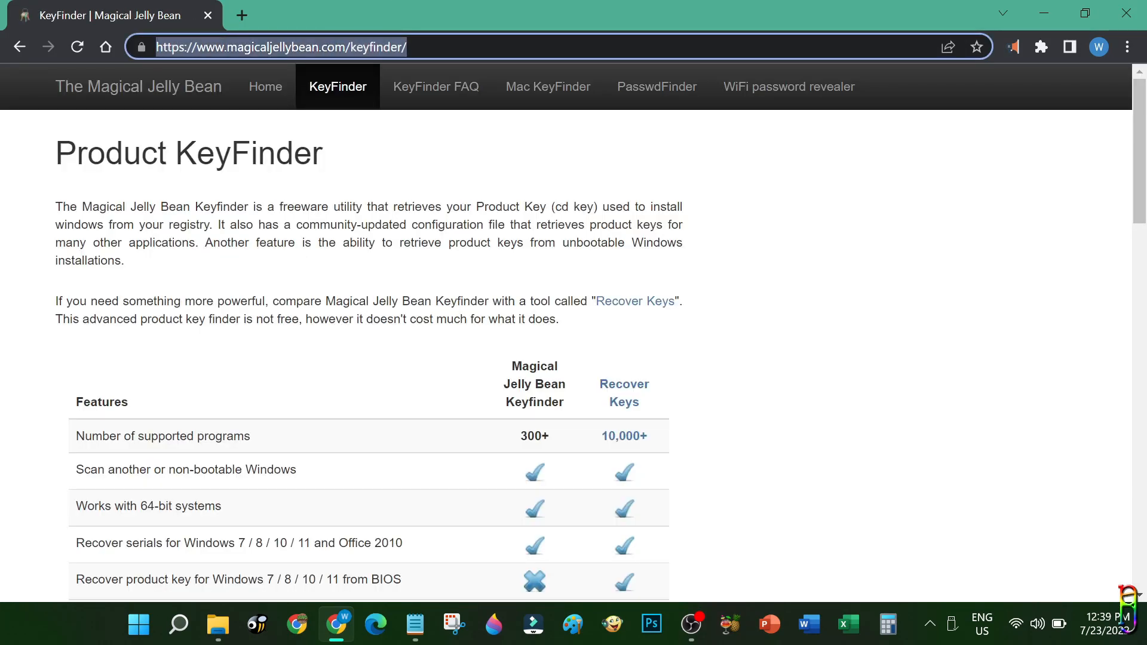
mouse_move(934, 309)
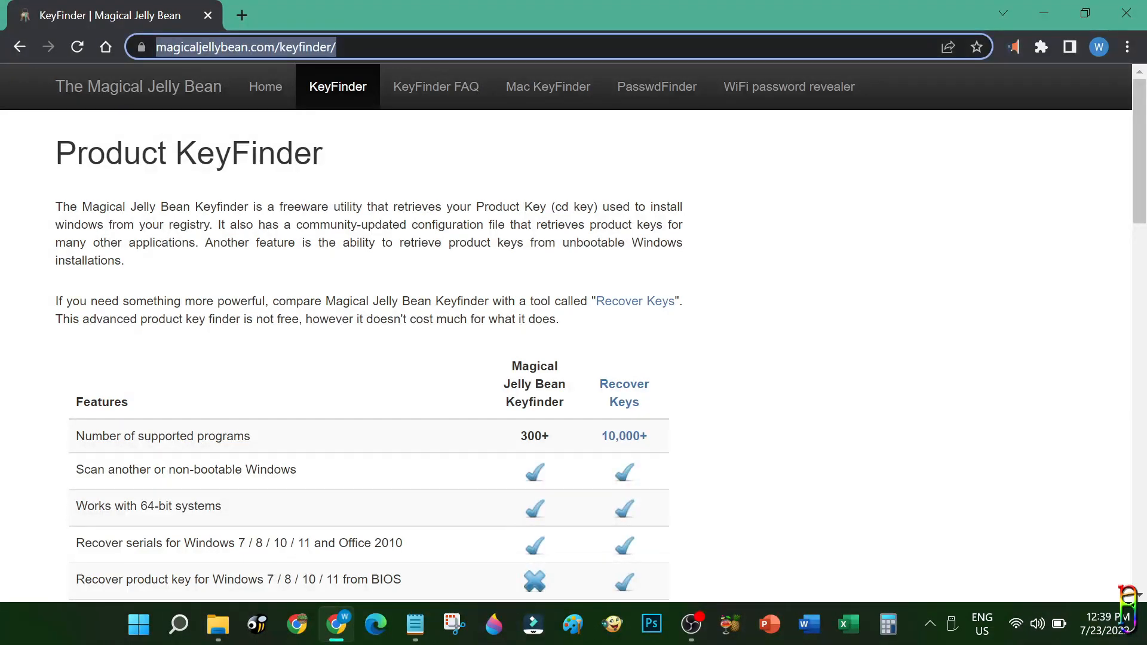
- Download the free Magical Jelly Bean Keyfinder (keyfinder.zip) from the page's Download link
scroll(down, 3)
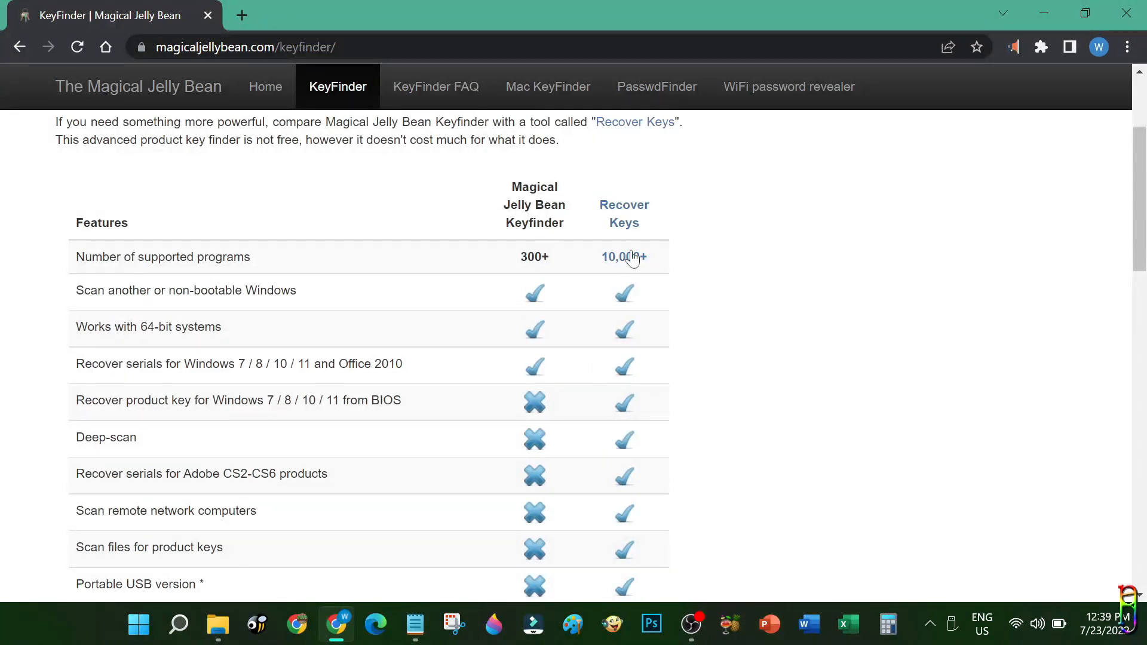
scroll(down, 3)
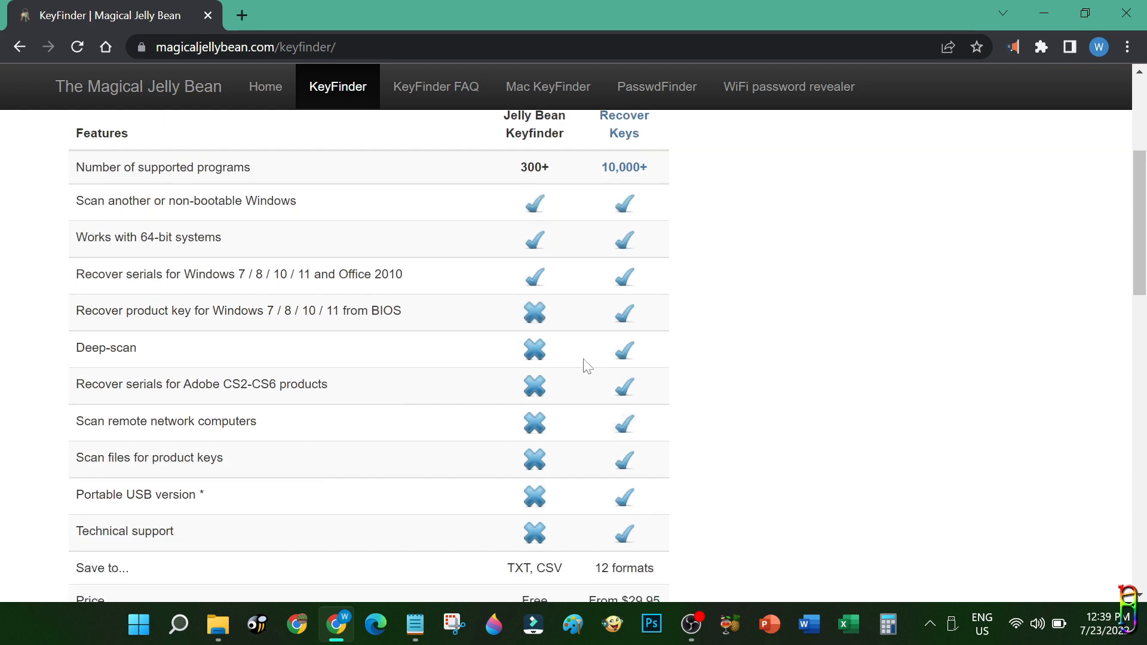
mouse_move(348, 207)
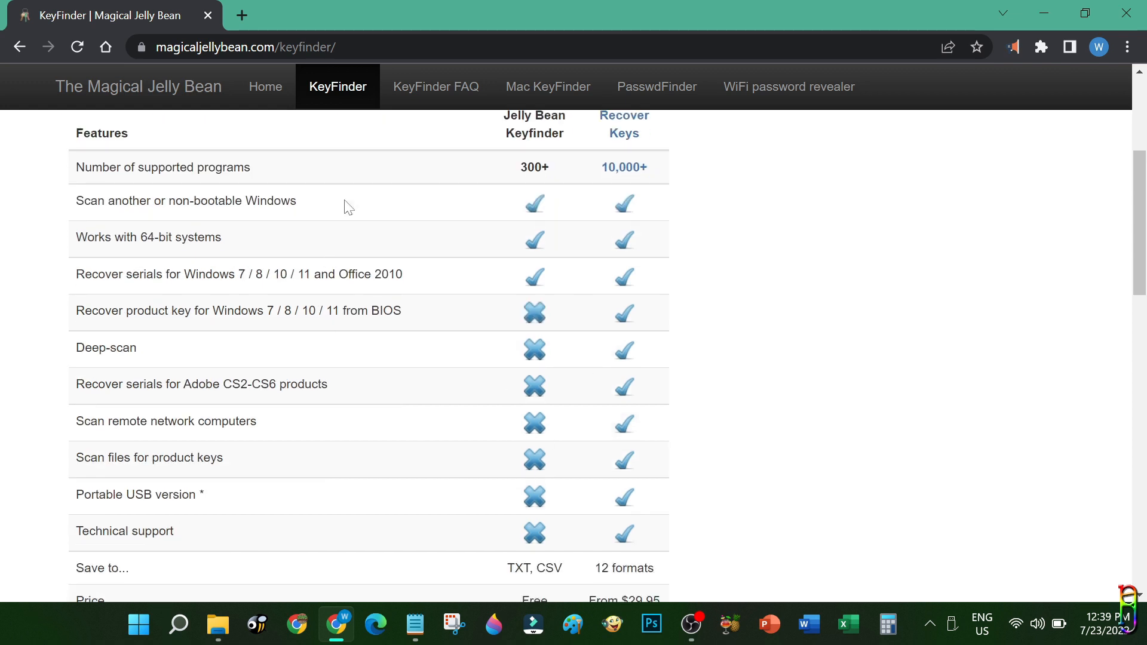
scroll(down, 3)
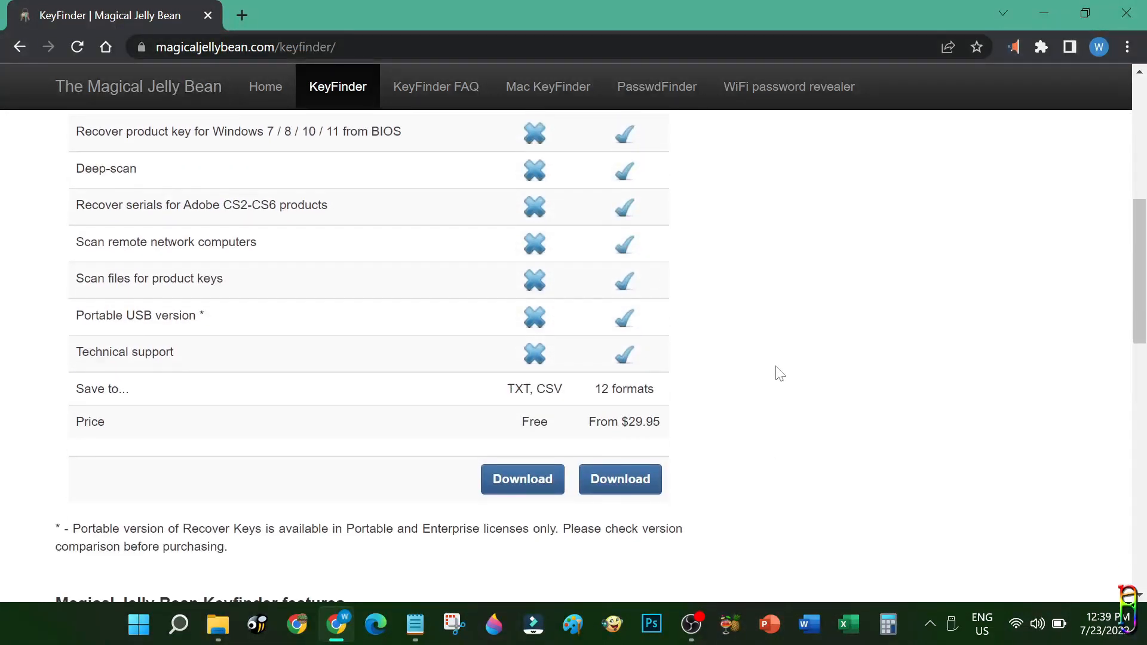
scroll(down, 3)
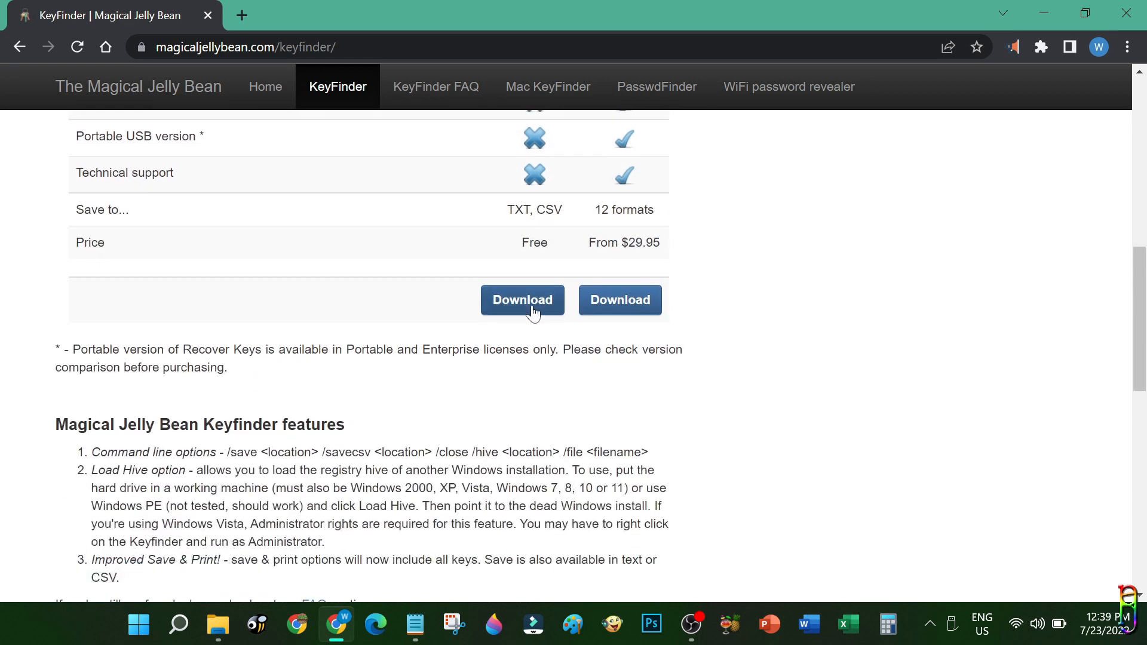
click(522, 300)
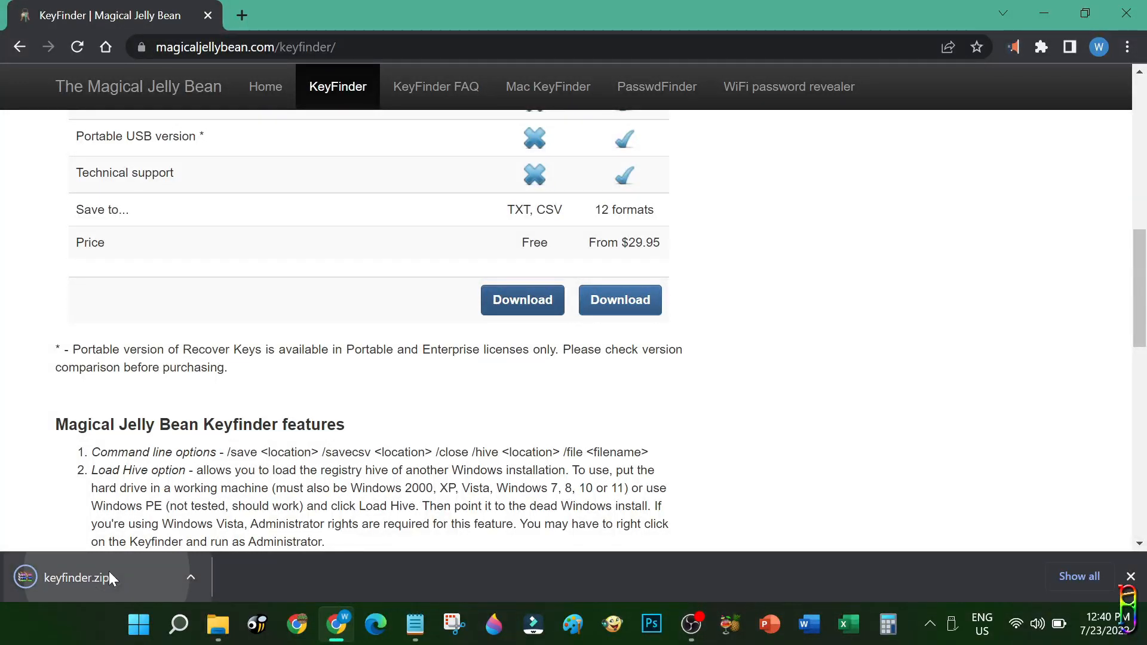
- Extract keyfinder.exe from keyfinder.zip onto the desktop and launch it
click(79, 577)
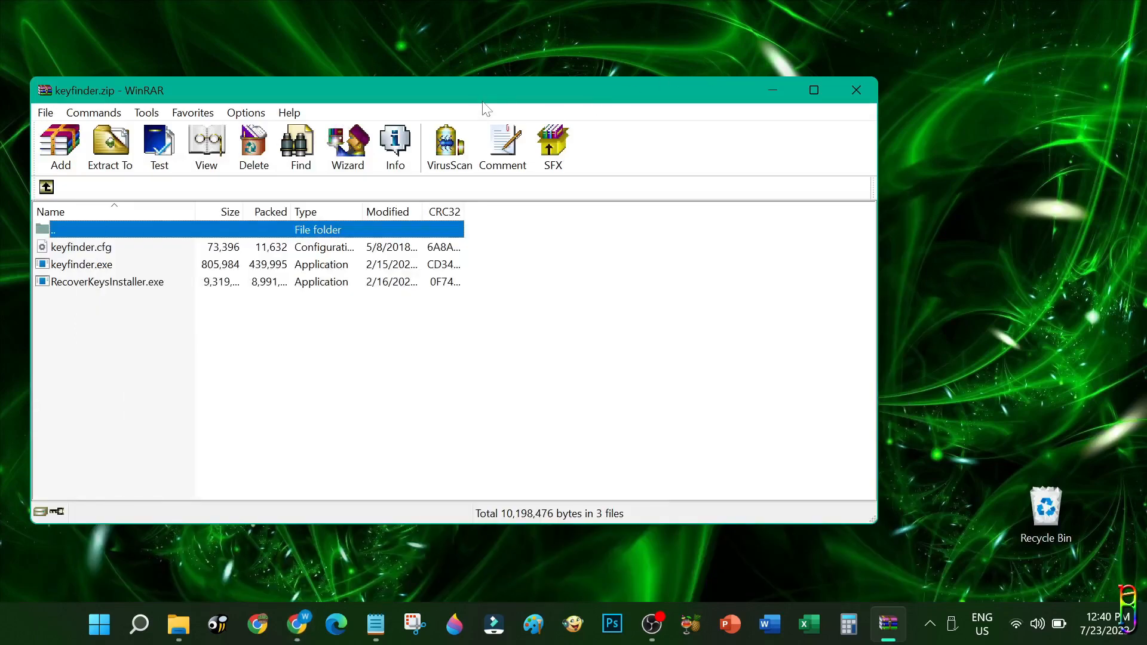
drag(483, 90, 776, 35)
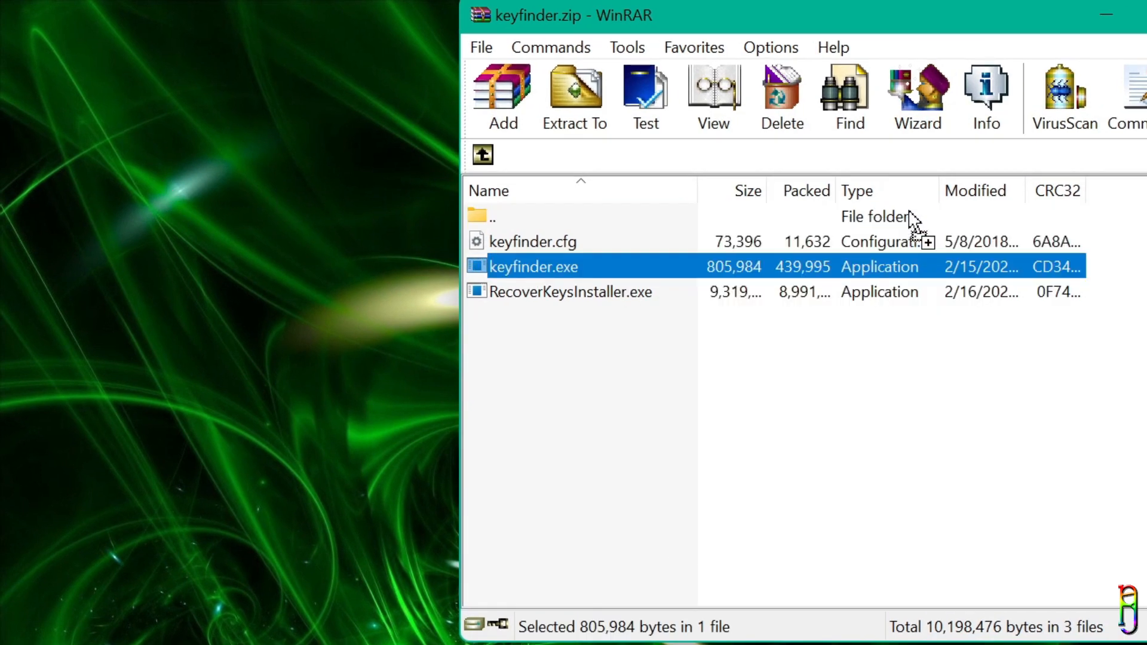
drag(532, 265, 144, 176)
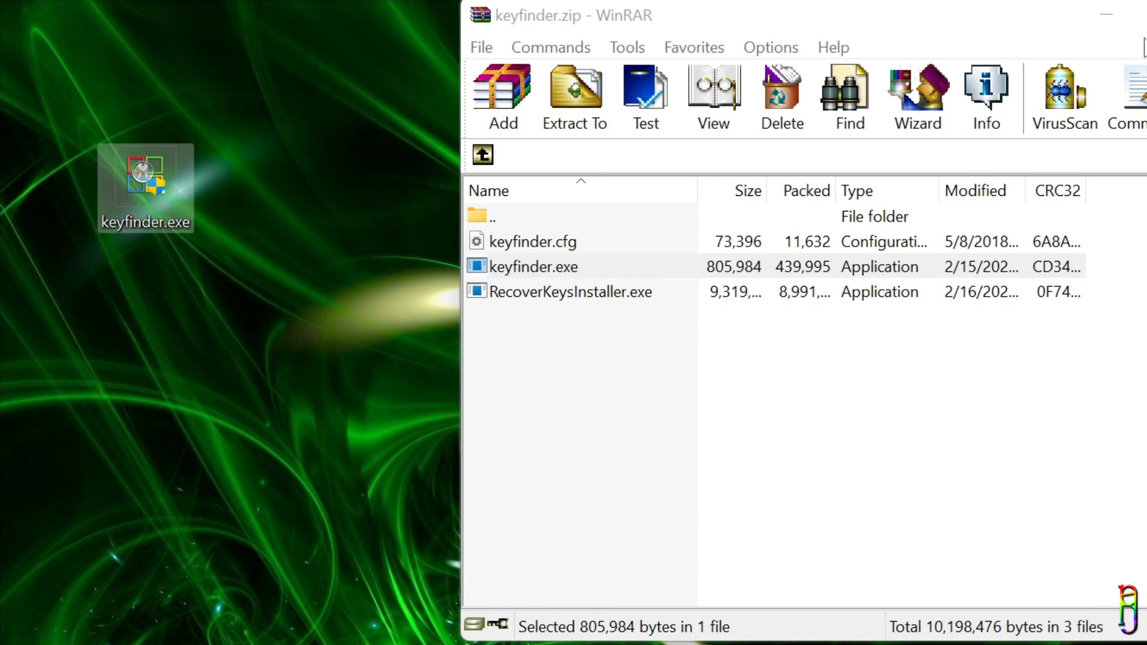
double_click(530, 265)
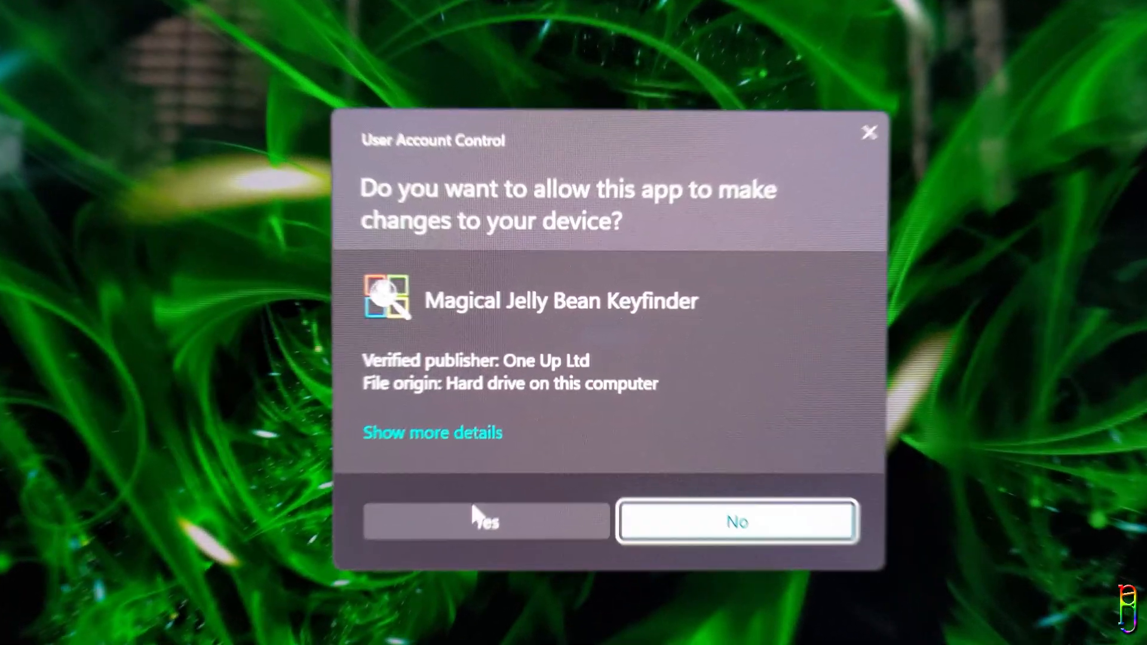
- Allow Keyfinder to run, then select and copy the detected Windows 10 Home CD key
click(485, 521)
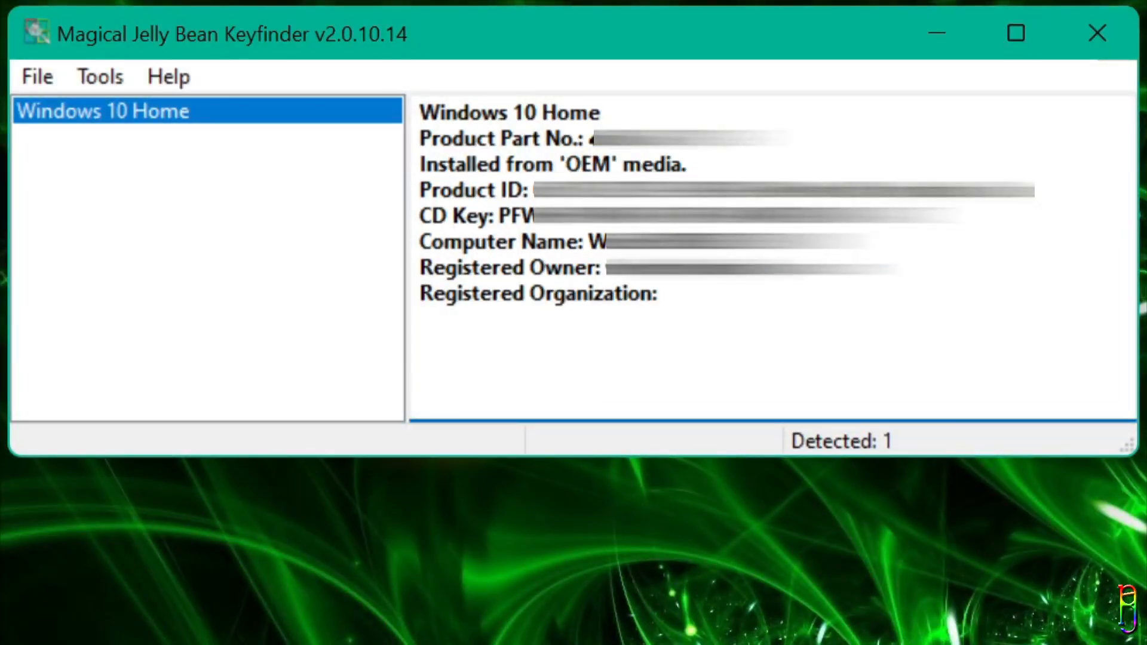
double_click(731, 216)
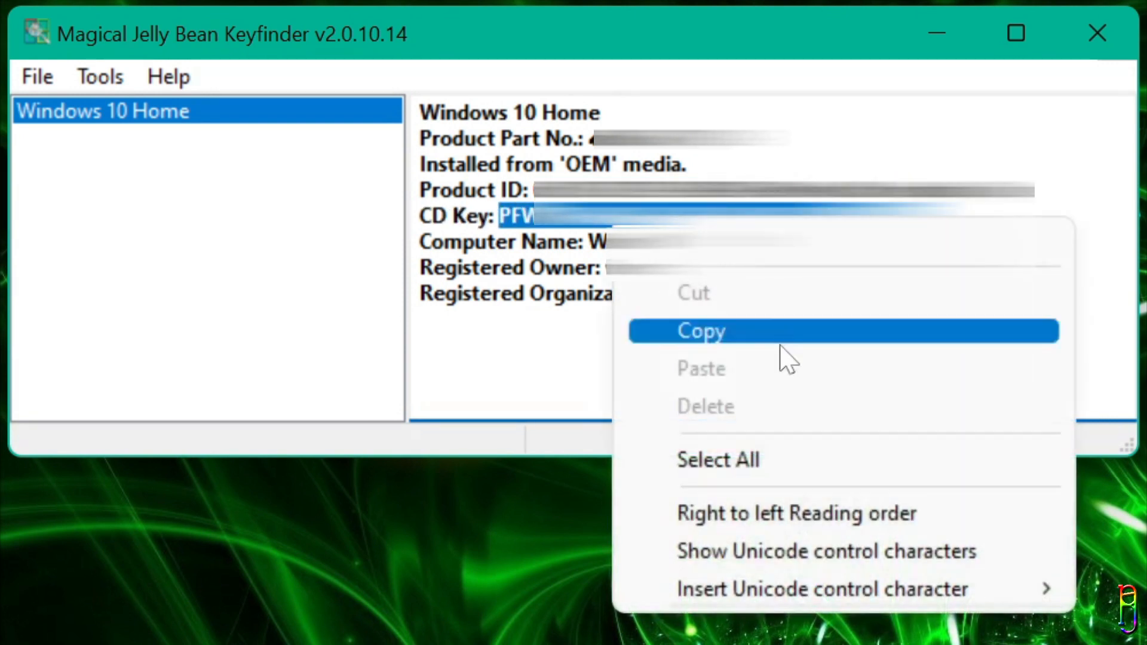
click(701, 331)
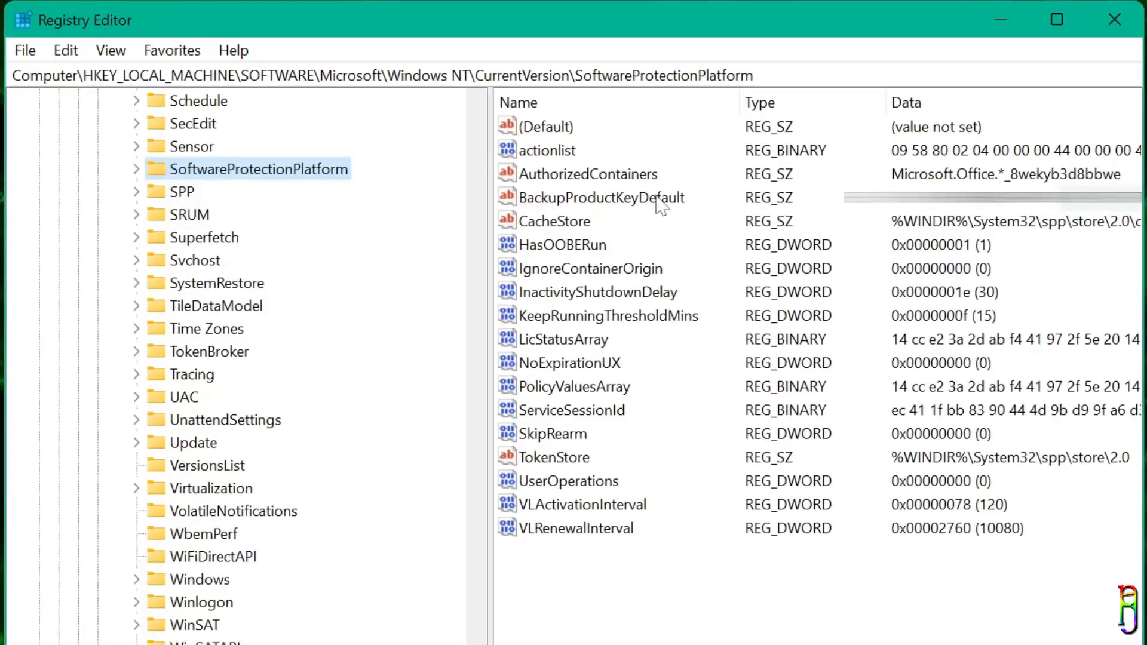
- View BackupProductKeyDefault's value data in the Edit String dialog
click(602, 197)
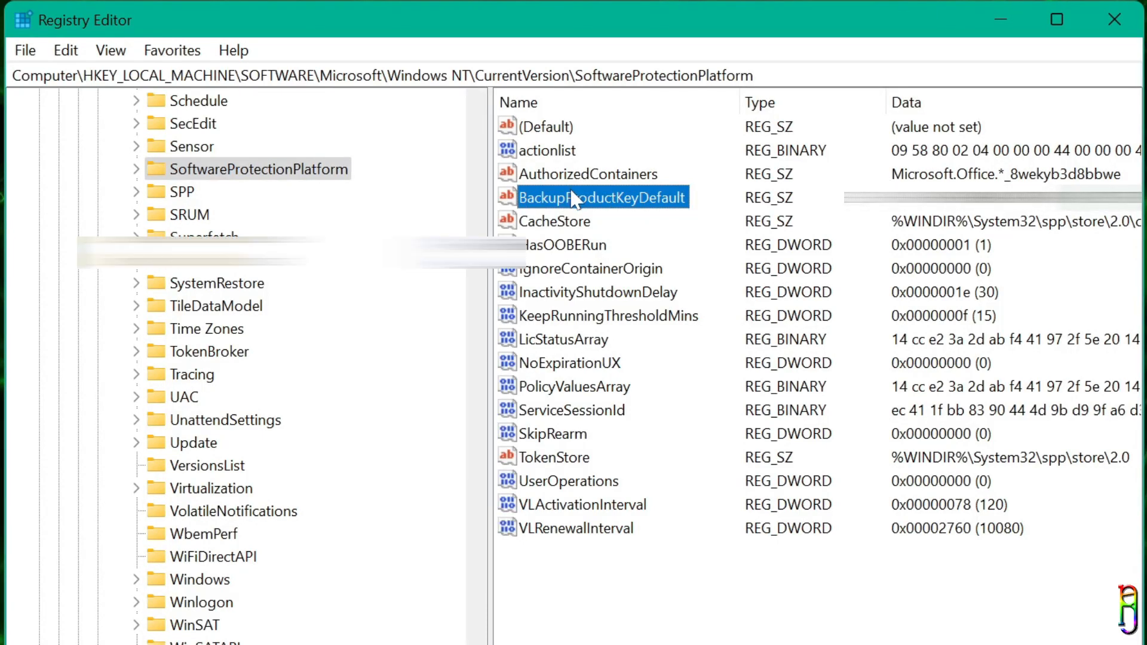
double_click(601, 197)
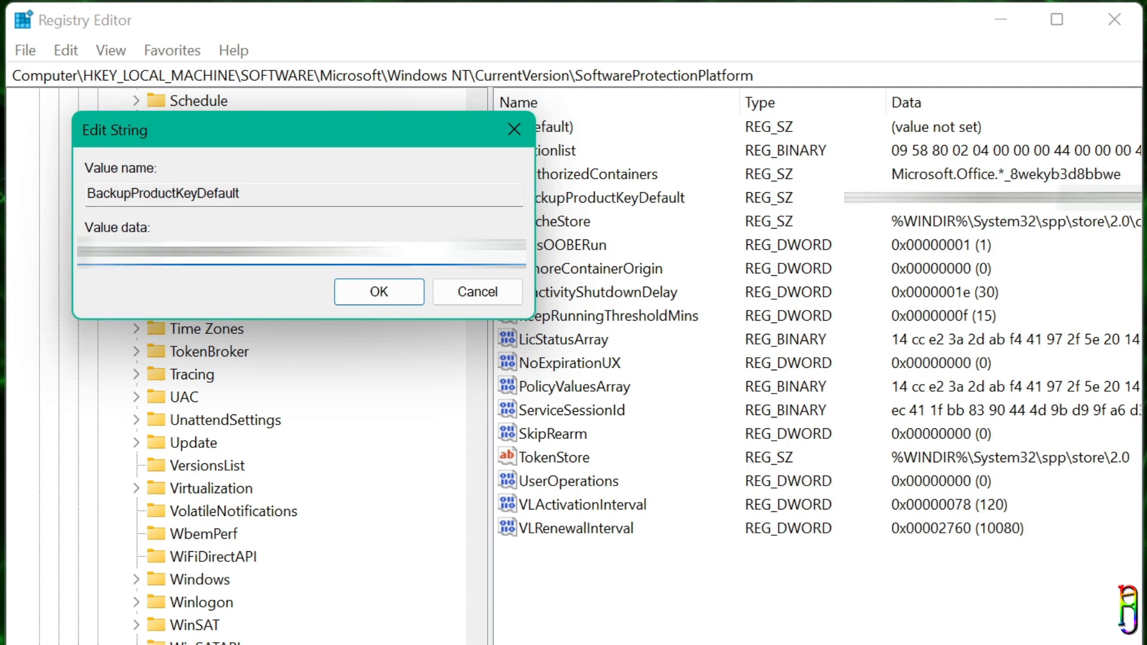